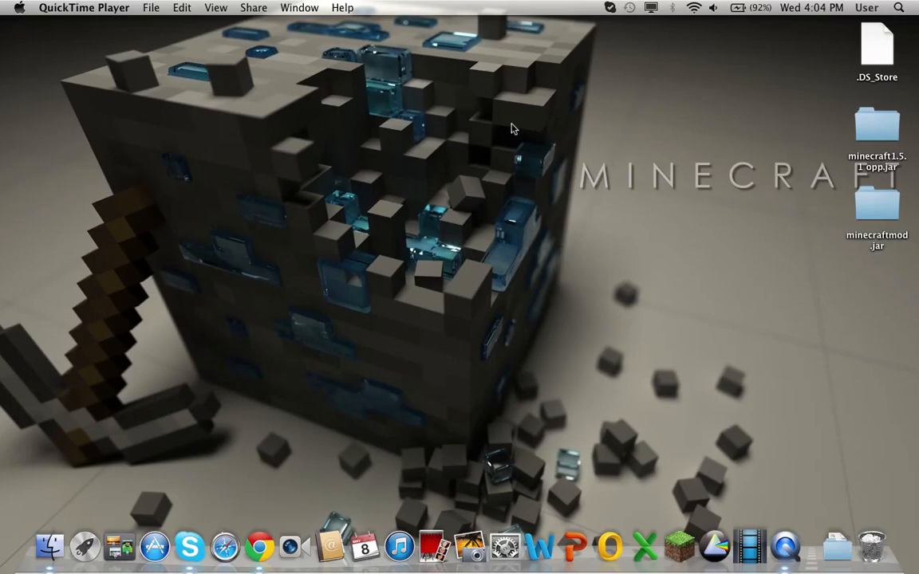
pyautogui.moveTo(752, 555)
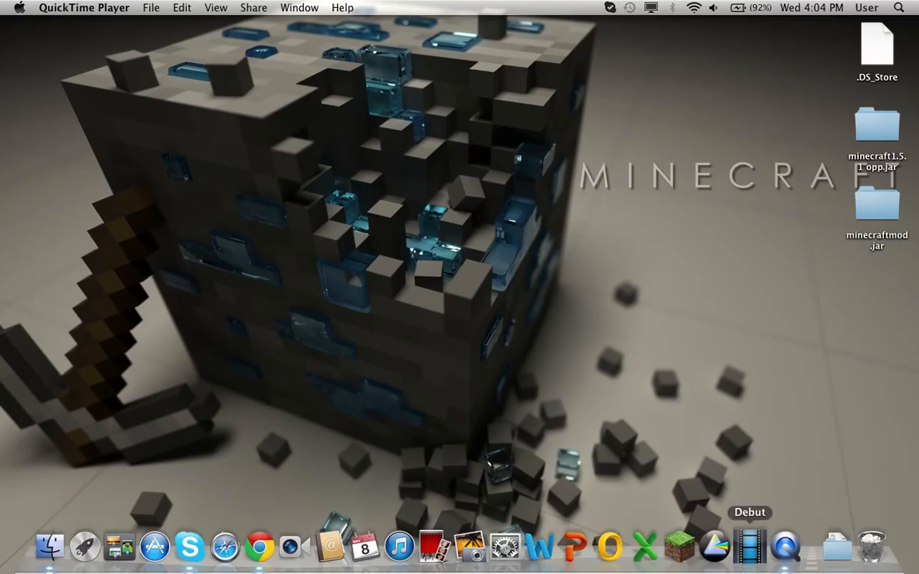
pyautogui.moveTo(785, 557)
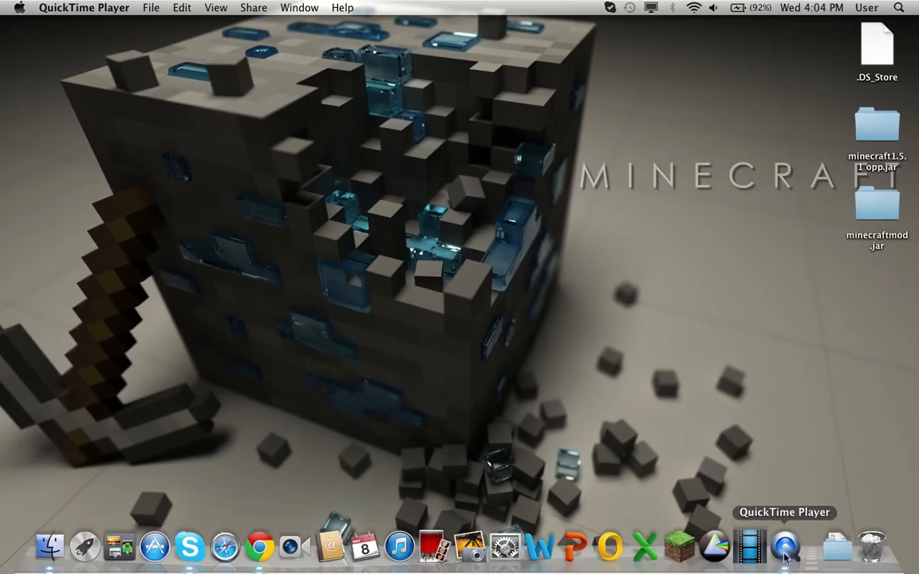
pyautogui.moveTo(772, 548)
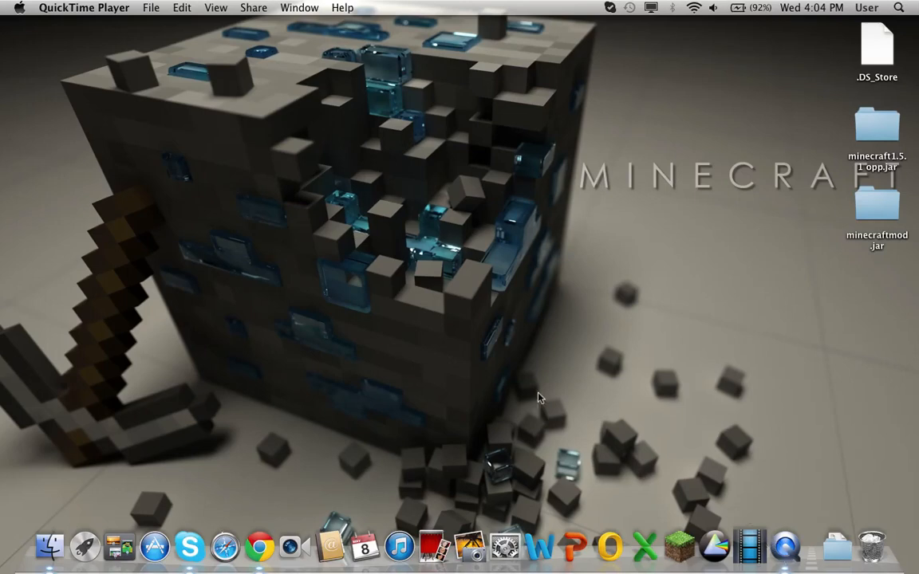
pyautogui.moveTo(676, 443)
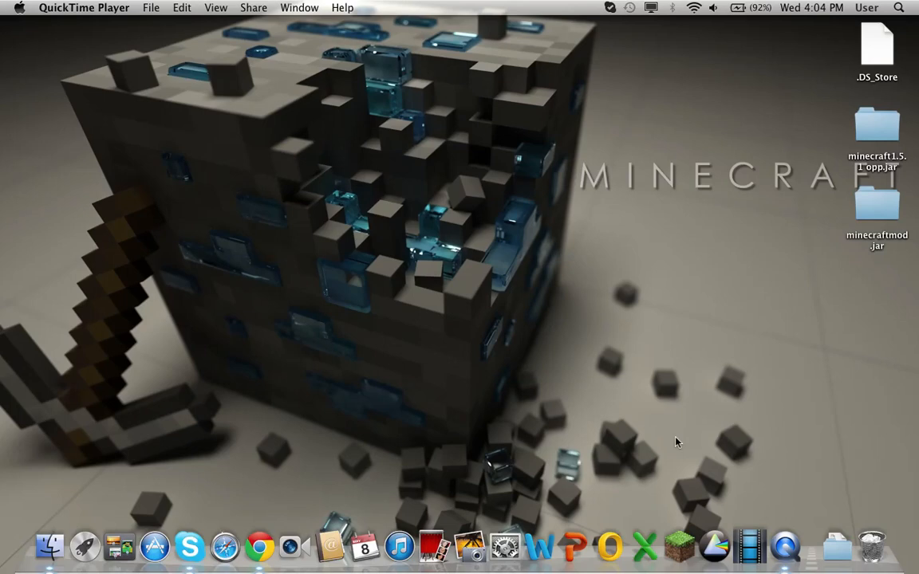
pyautogui.moveTo(307, 210)
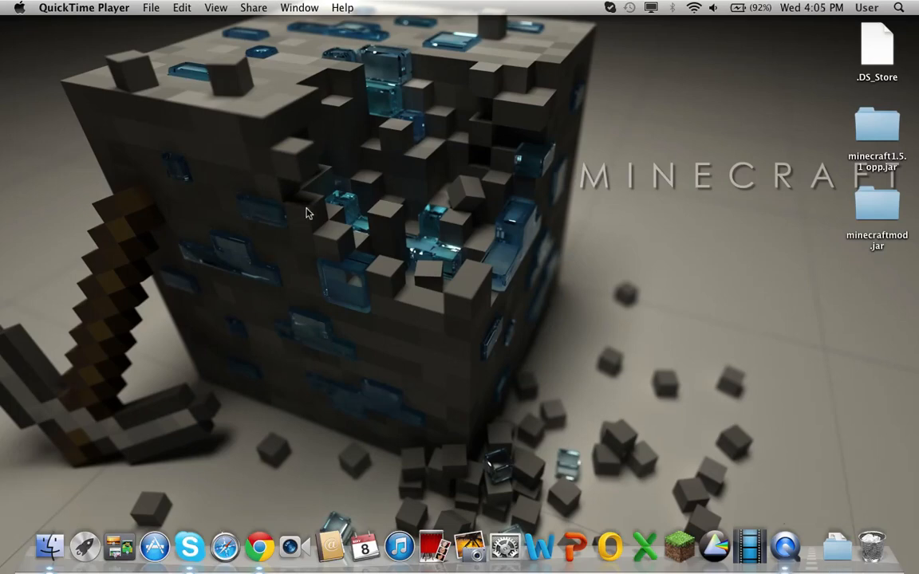
pyautogui.moveTo(788, 558)
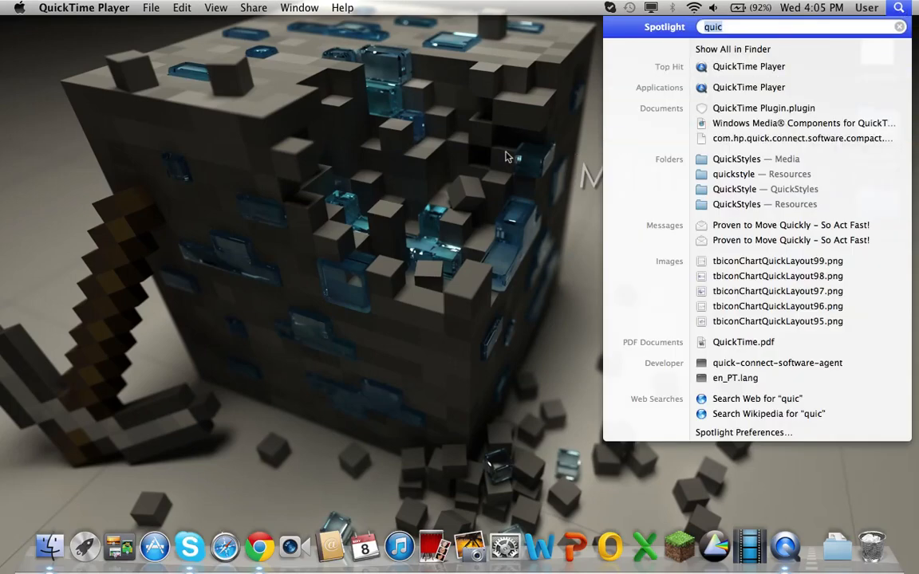
# Clear the Spotlight field and search 'quick' to surface QuickTime Player
pyautogui.press('backspace')
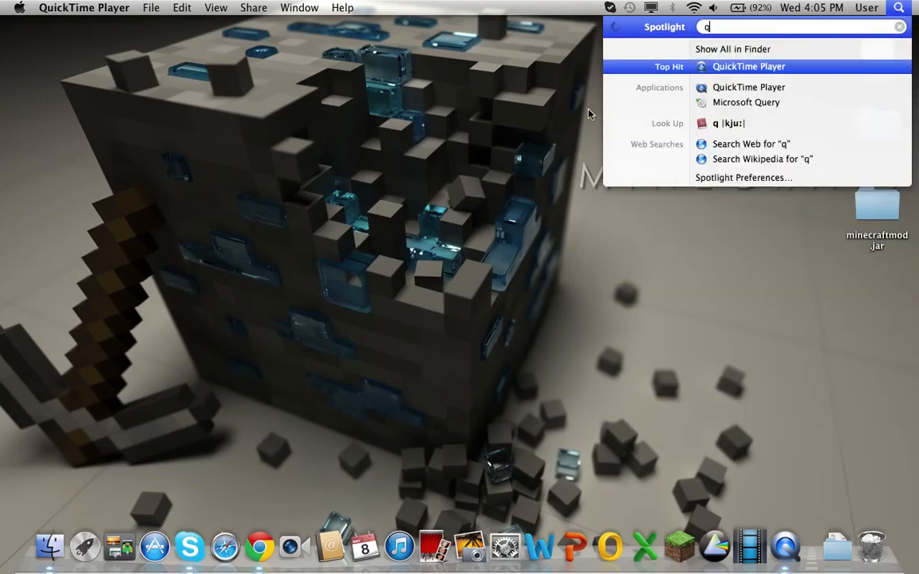
pyautogui.write('uick')
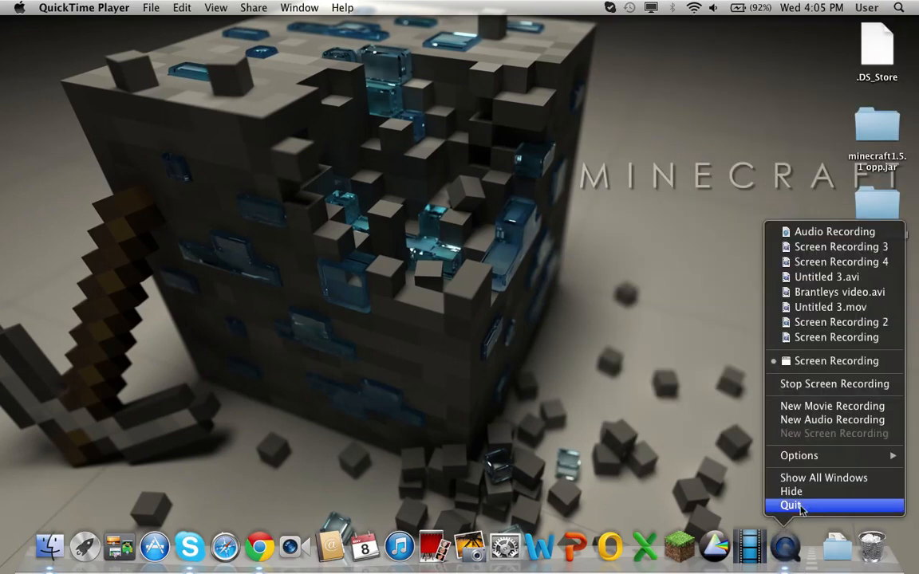
# Quit QuickTime Player from the Dock, relaunch it, and bring up its File menu
pyautogui.click(798, 456)
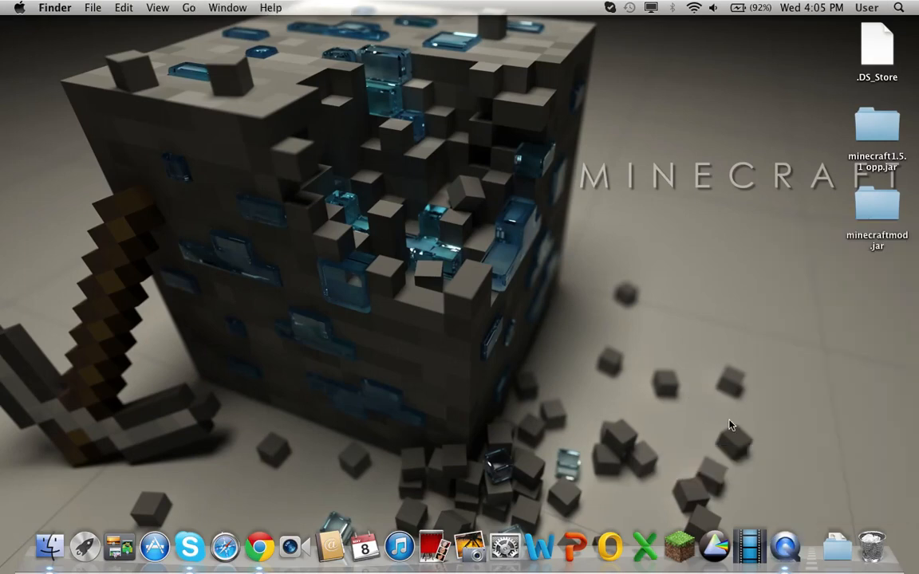
pyautogui.moveTo(134, 35)
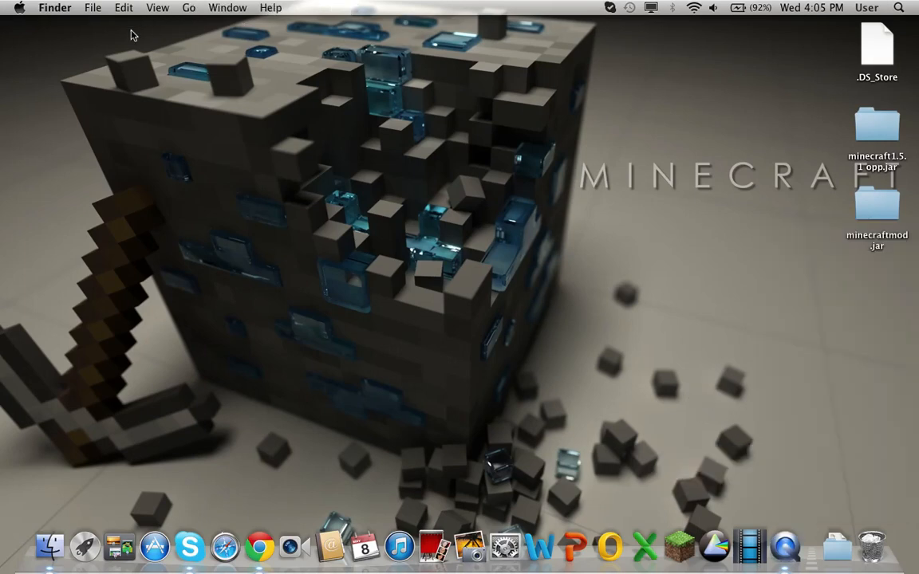
pyautogui.click(784, 549)
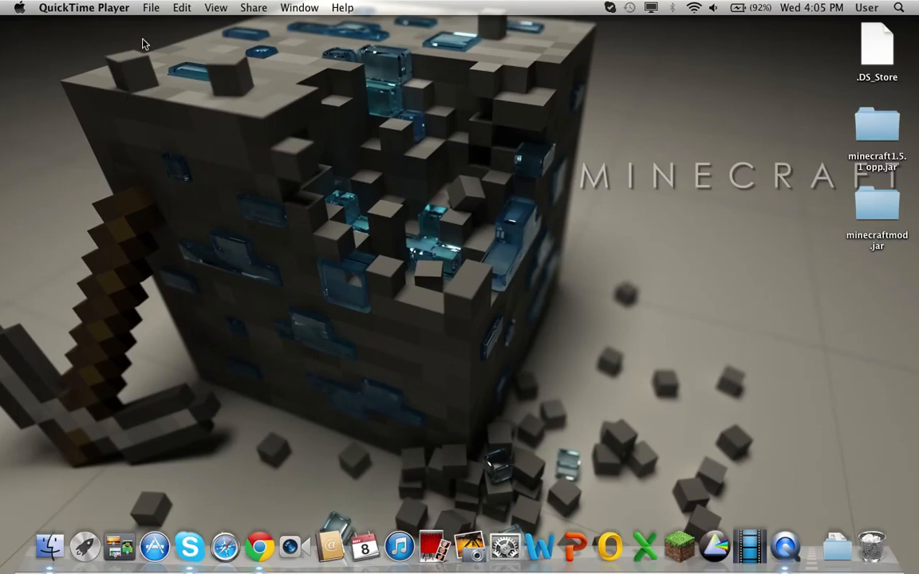
pyautogui.moveTo(185, 176)
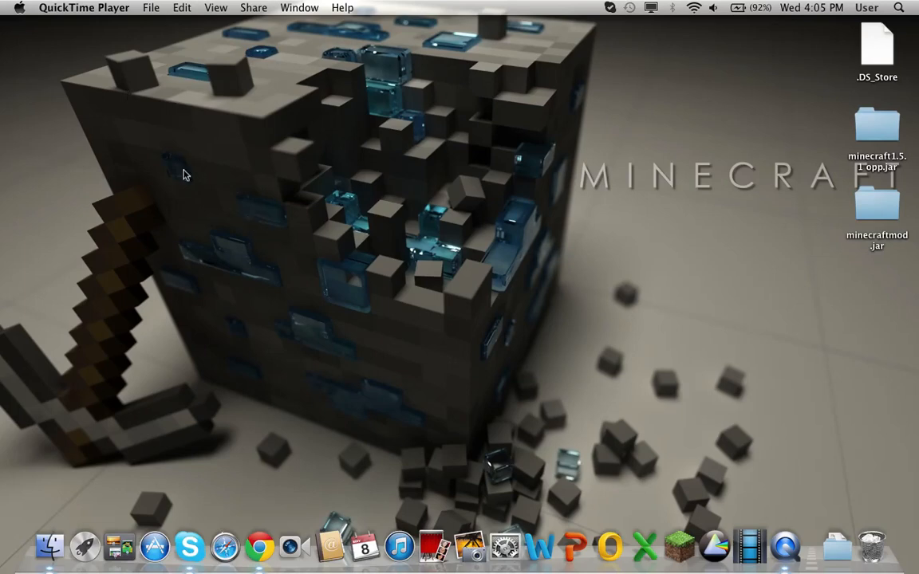
pyautogui.moveTo(96, 122)
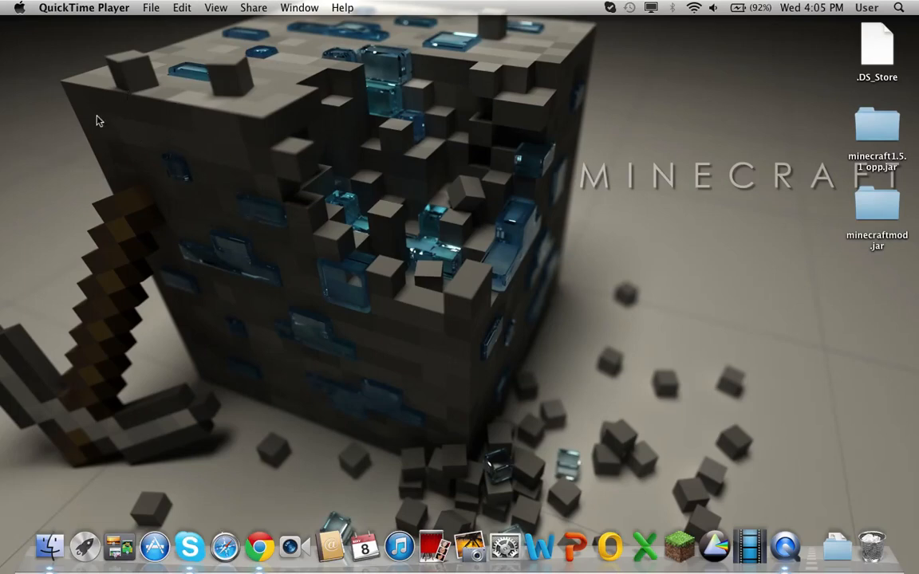
pyautogui.moveTo(142, 109)
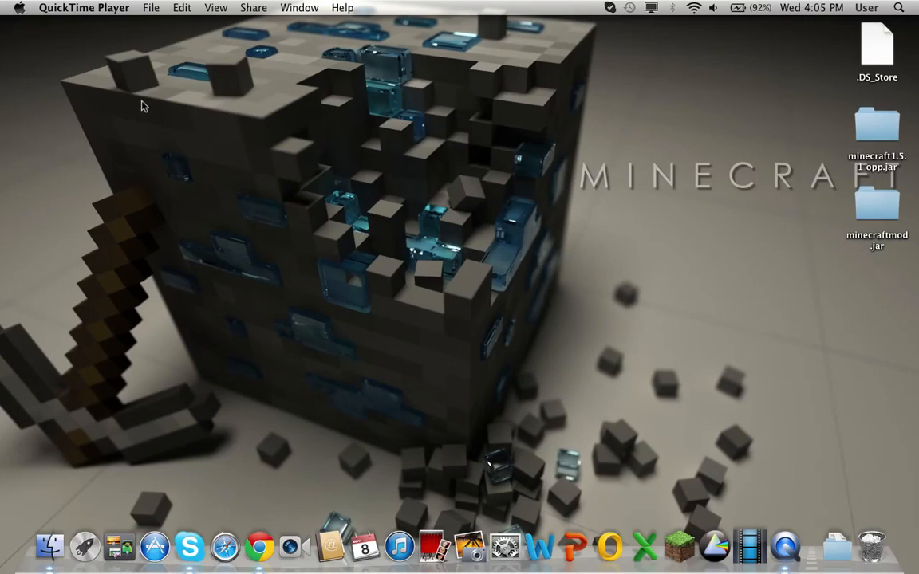
pyautogui.moveTo(142, 26)
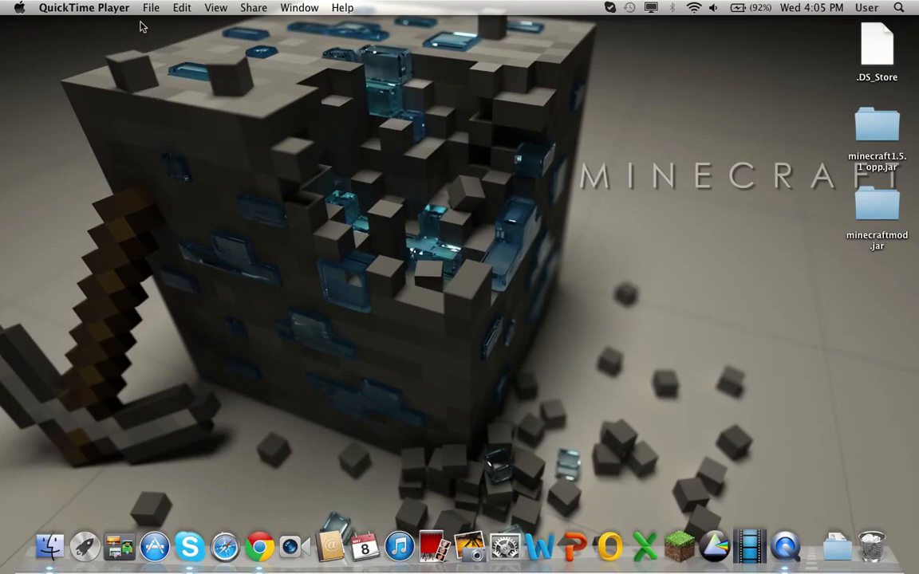
pyautogui.moveTo(507, 222)
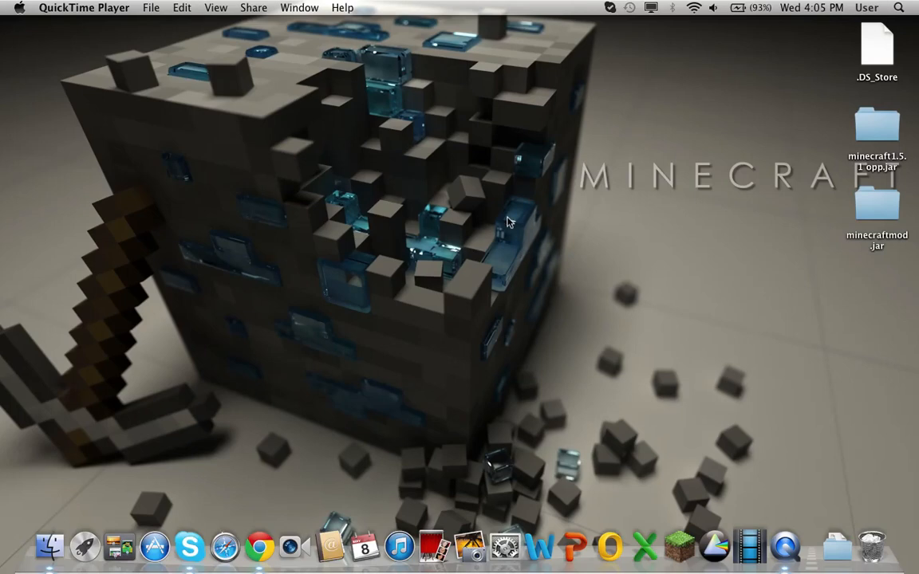
pyautogui.moveTo(227, 104)
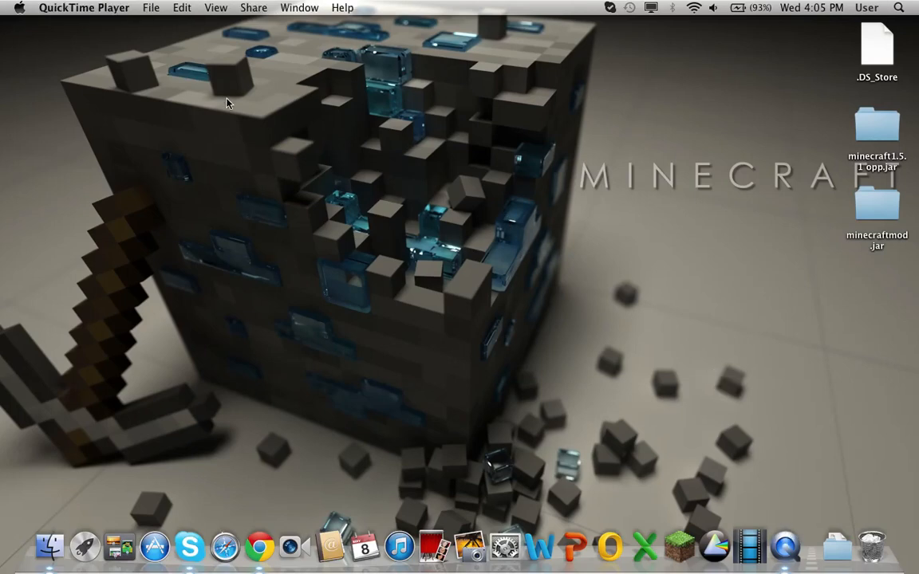
pyautogui.click(147, 6)
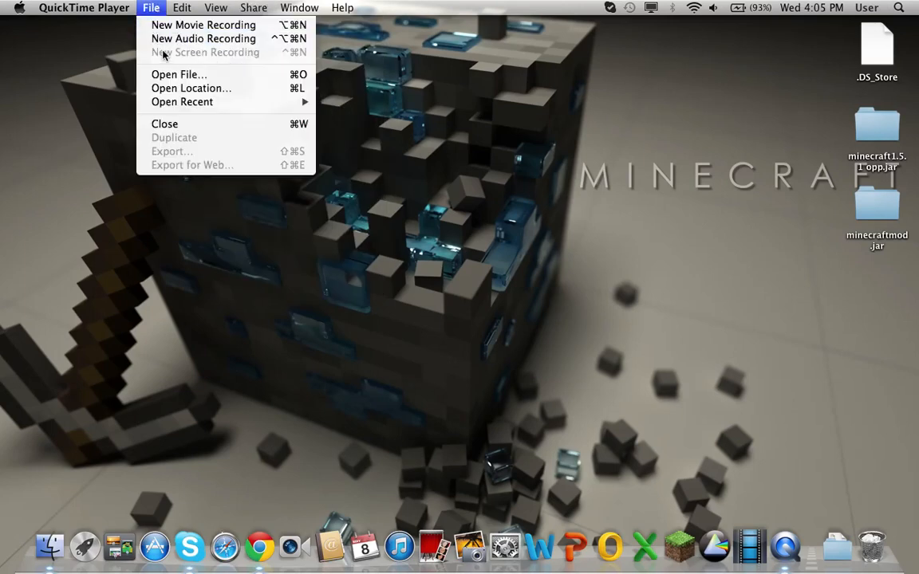
pyautogui.moveTo(204, 26)
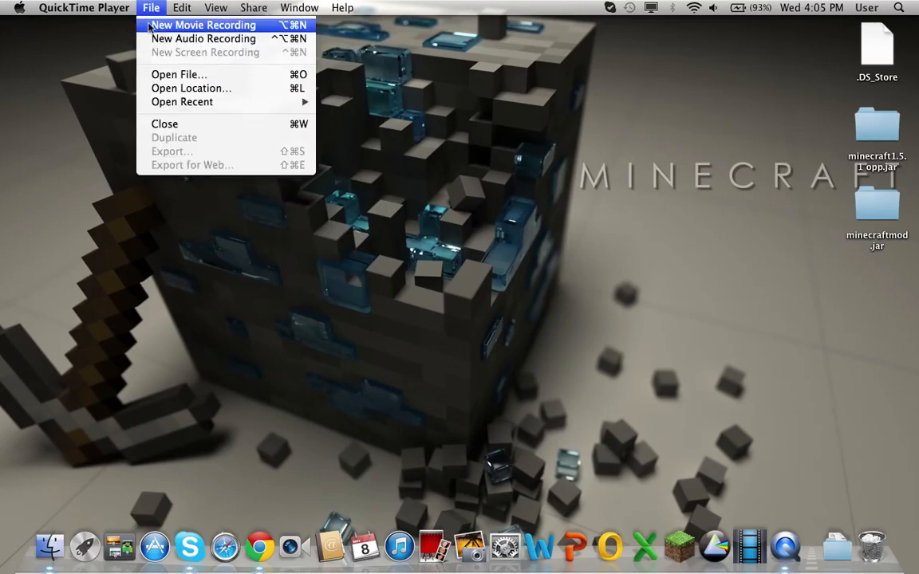
pyautogui.moveTo(204, 38)
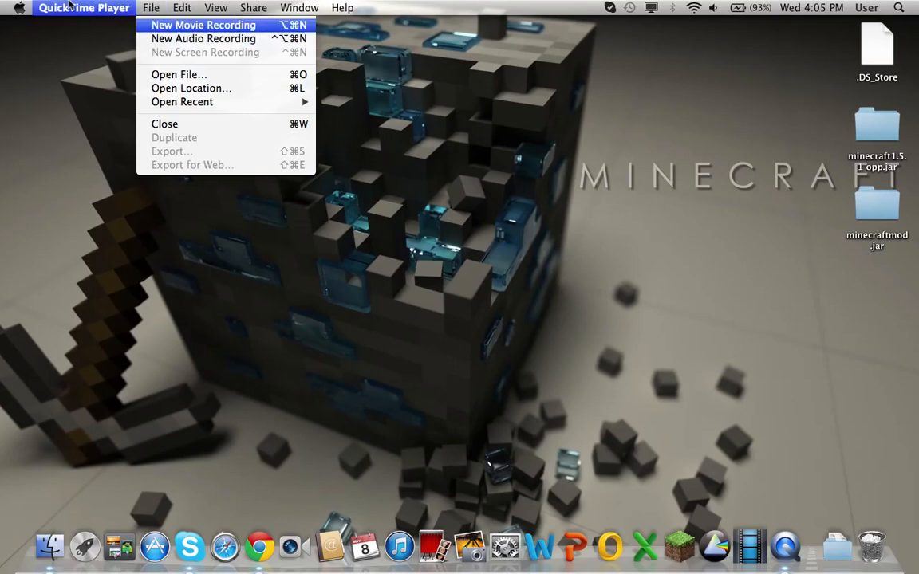
pyautogui.moveTo(188, 38)
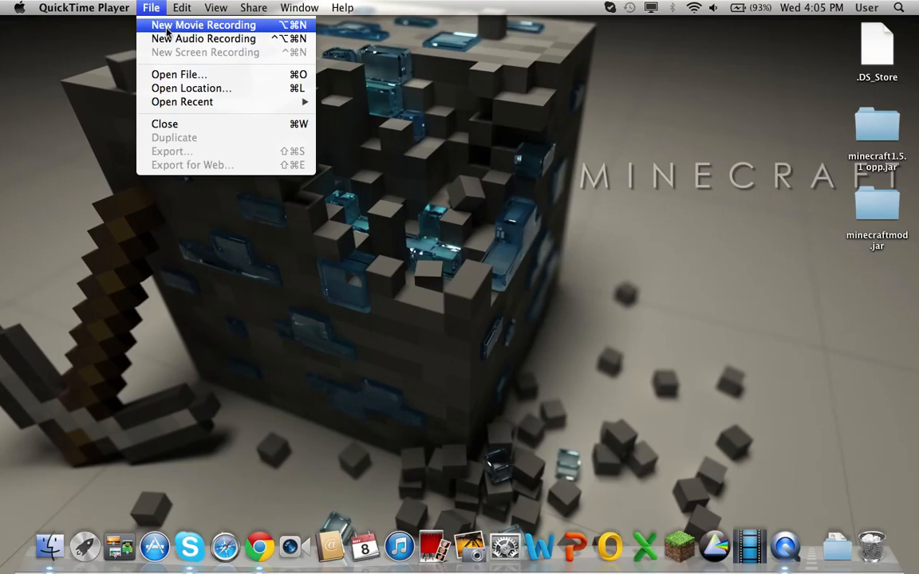
pyautogui.moveTo(193, 40)
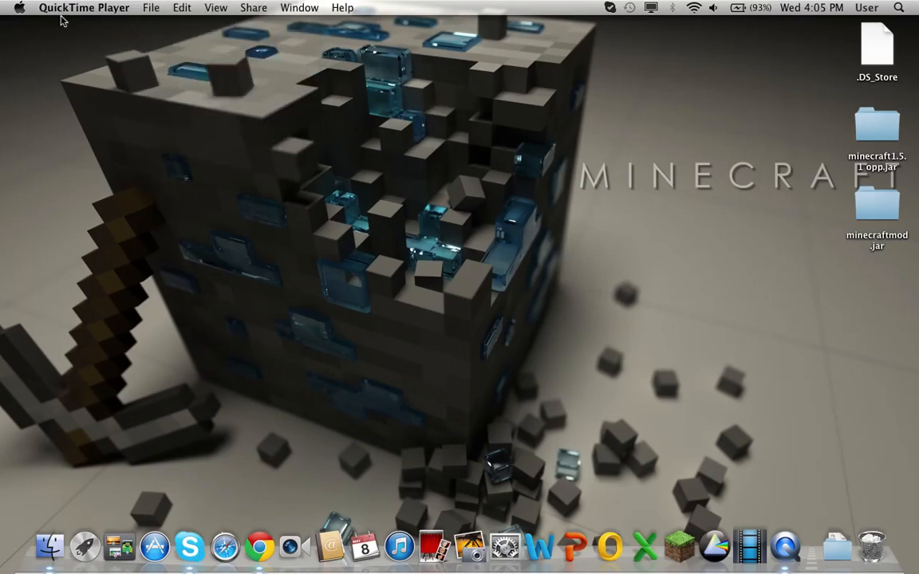
pyautogui.moveTo(157, 194)
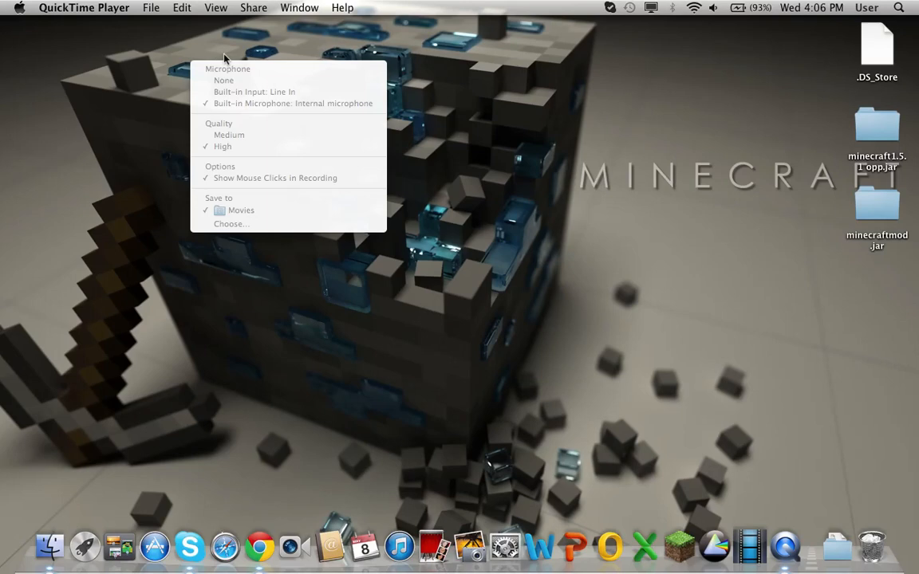
pyautogui.moveTo(313, 137)
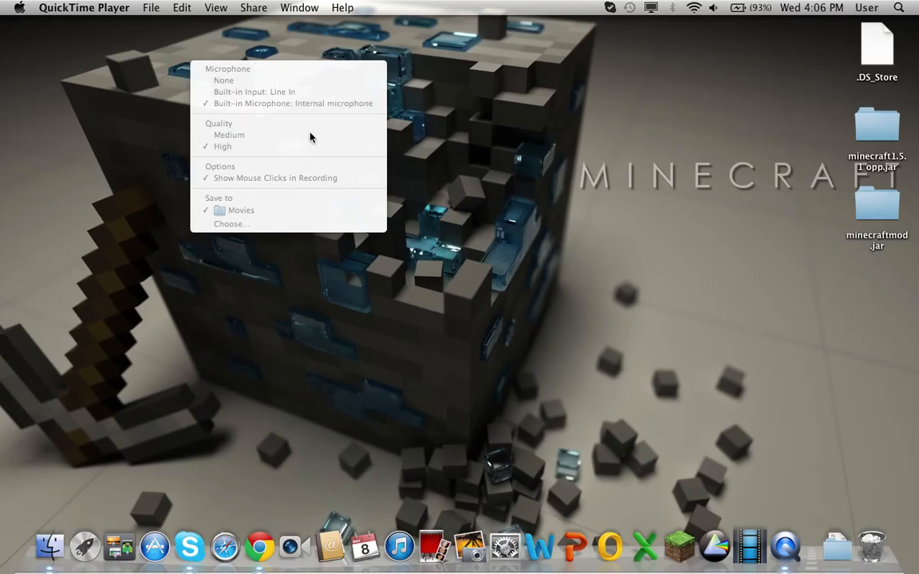
pyautogui.moveTo(249, 94)
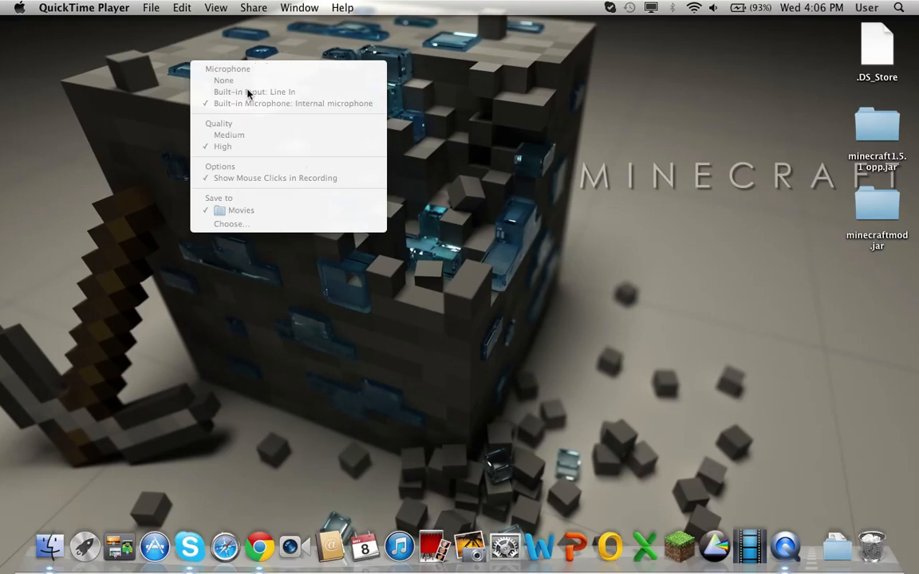
pyautogui.moveTo(597, 67)
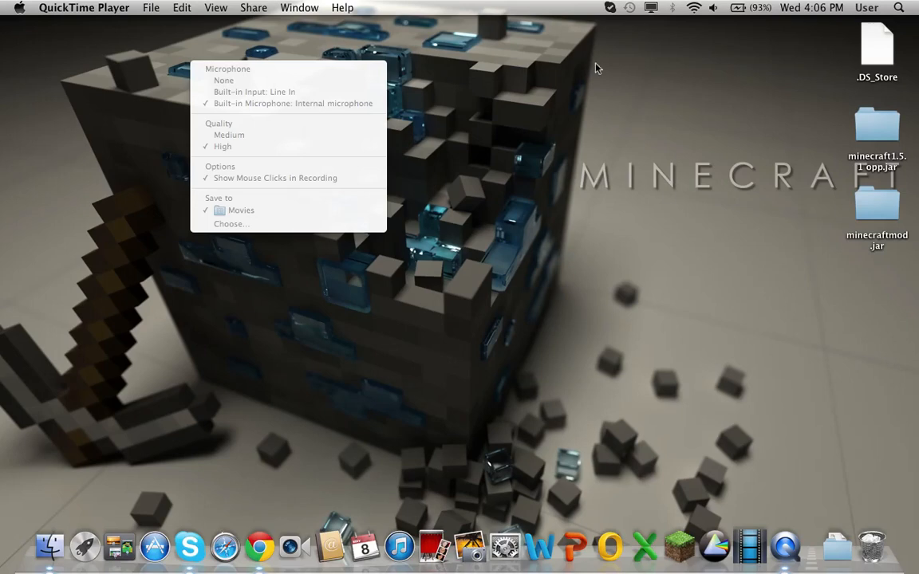
pyautogui.moveTo(263, 112)
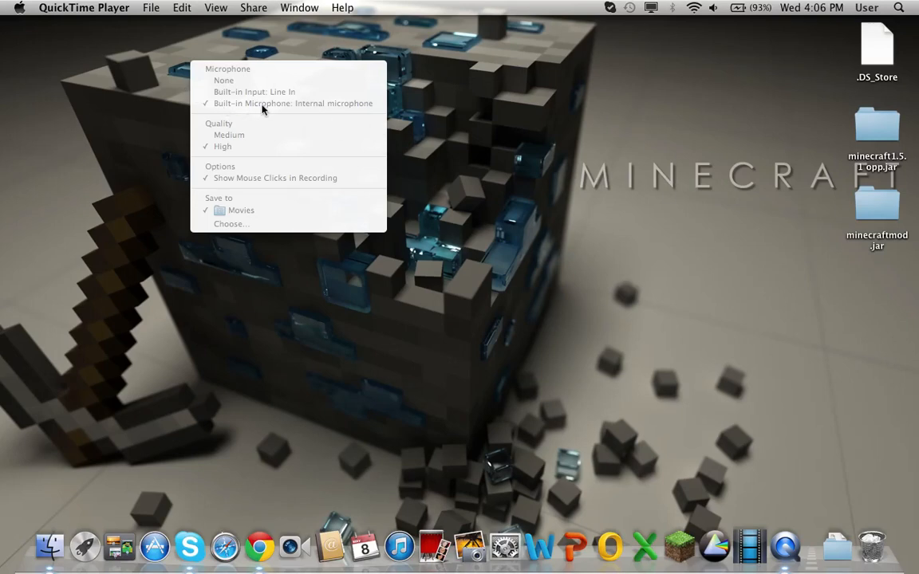
pyautogui.moveTo(329, 201)
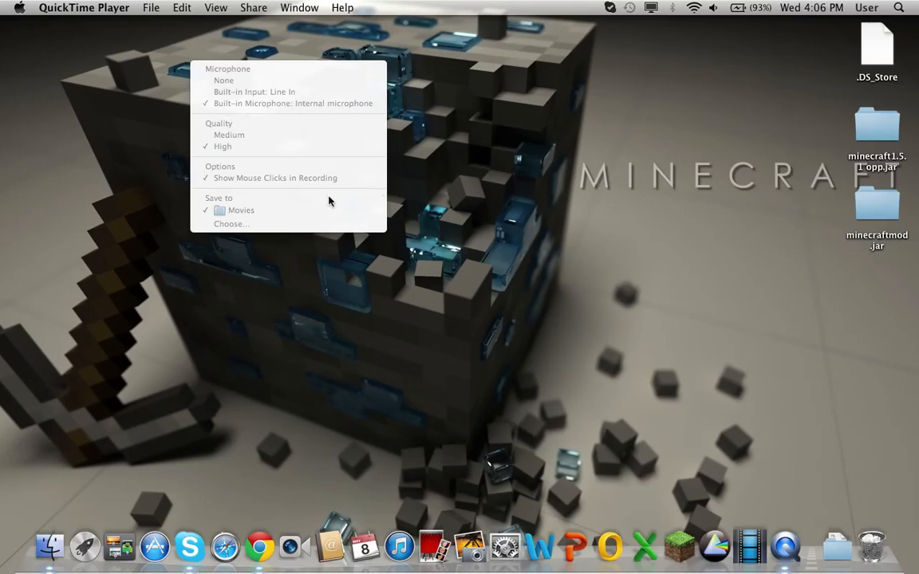
pyautogui.moveTo(262, 142)
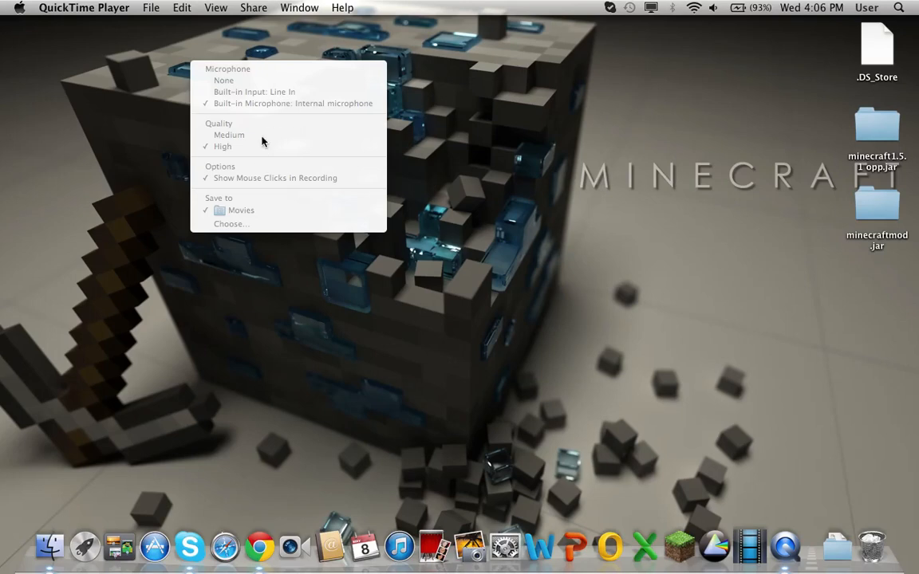
pyautogui.moveTo(243, 140)
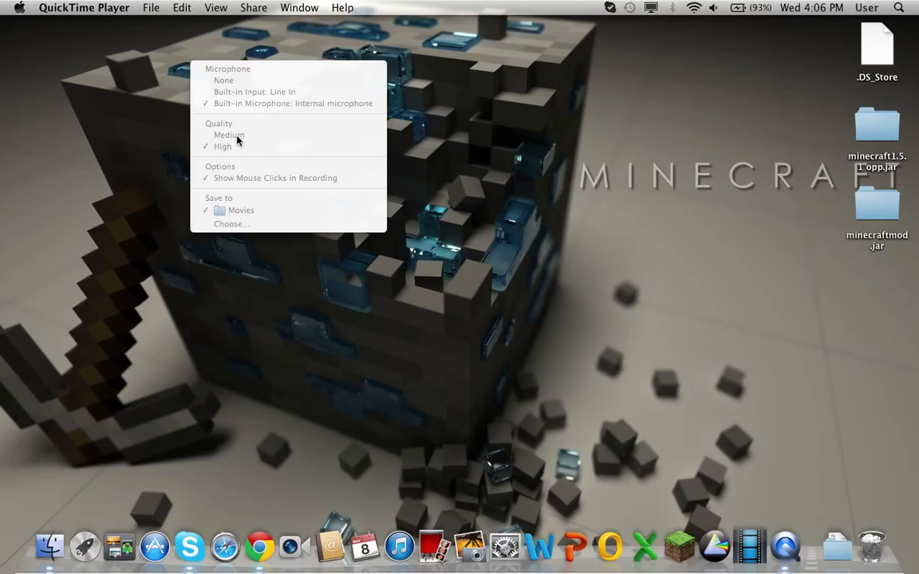
pyautogui.moveTo(214, 178)
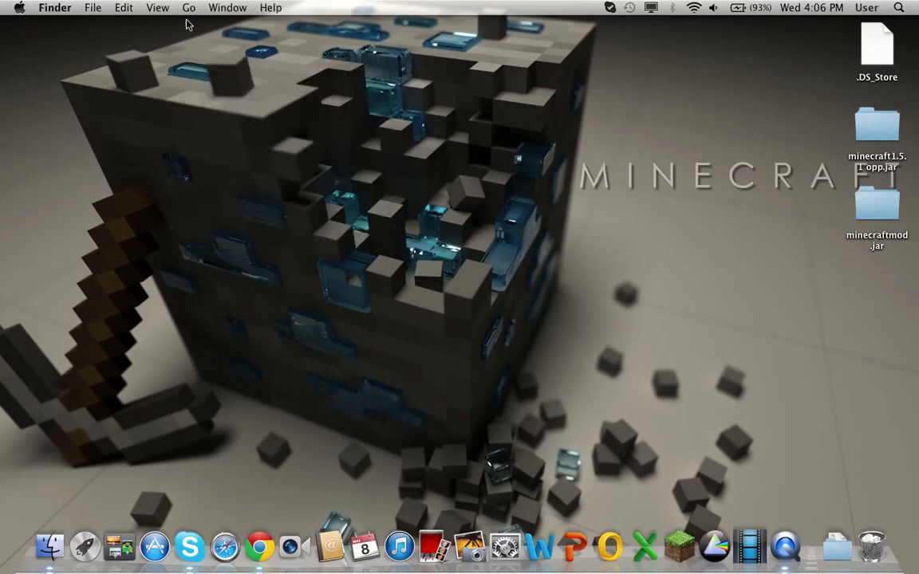
pyautogui.moveTo(200, 60)
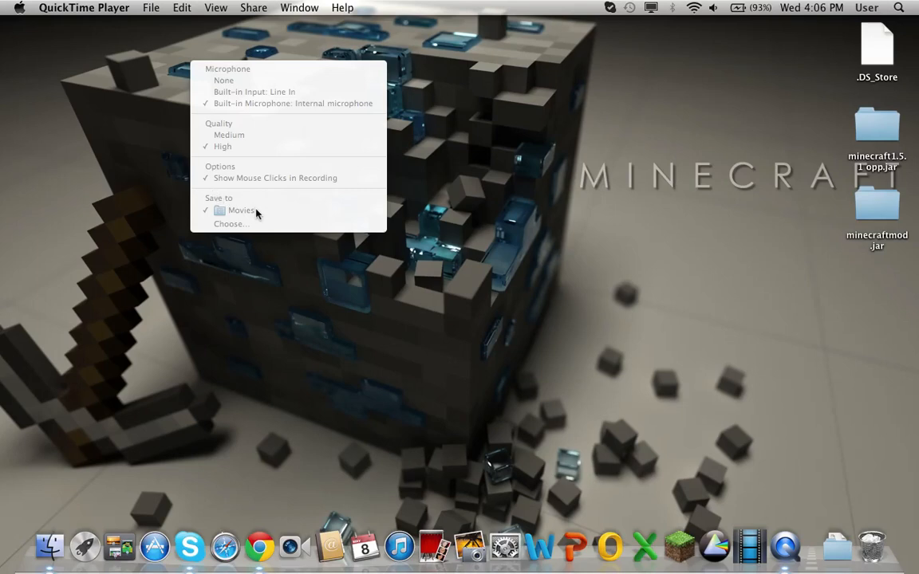
pyautogui.moveTo(461, 162)
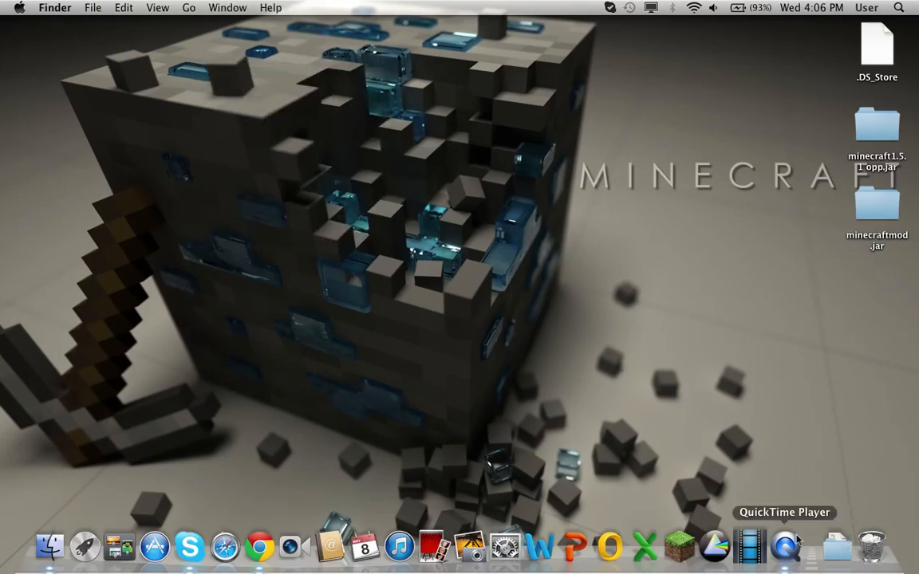
pyautogui.click(892, 11)
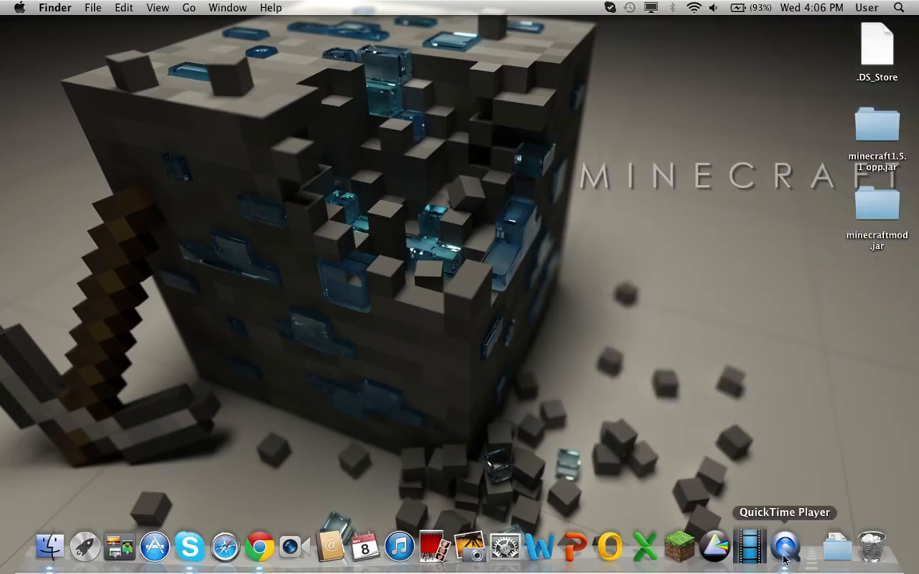
pyautogui.moveTo(335, 299)
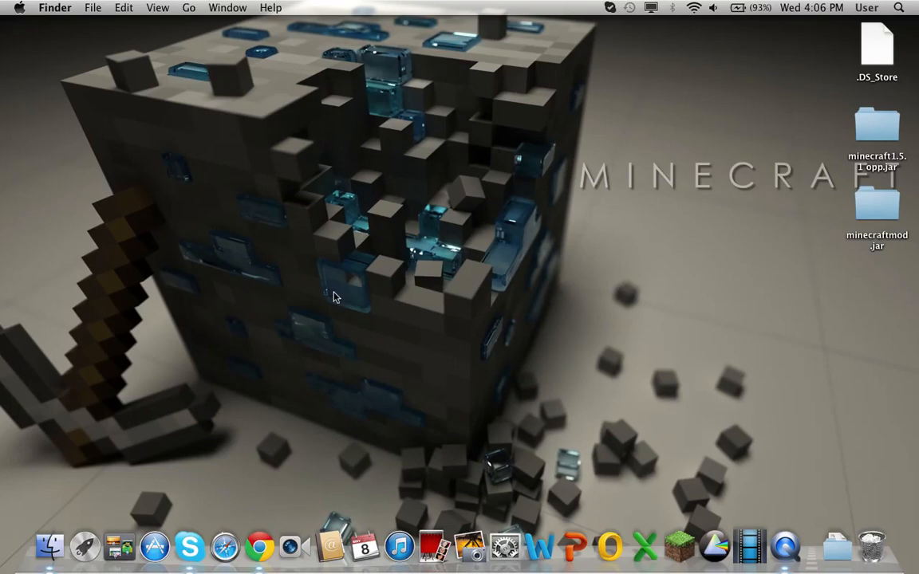
pyautogui.moveTo(341, 83)
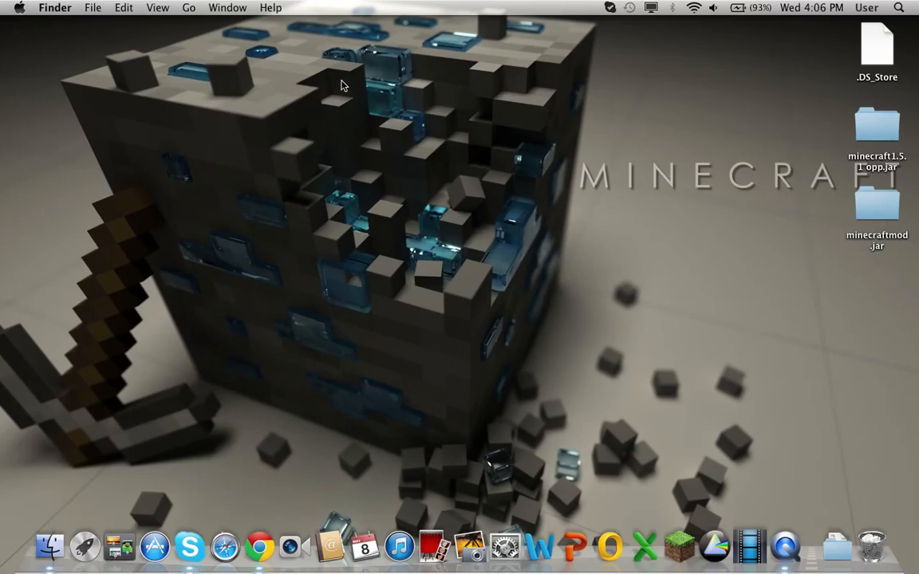
pyautogui.moveTo(497, 216)
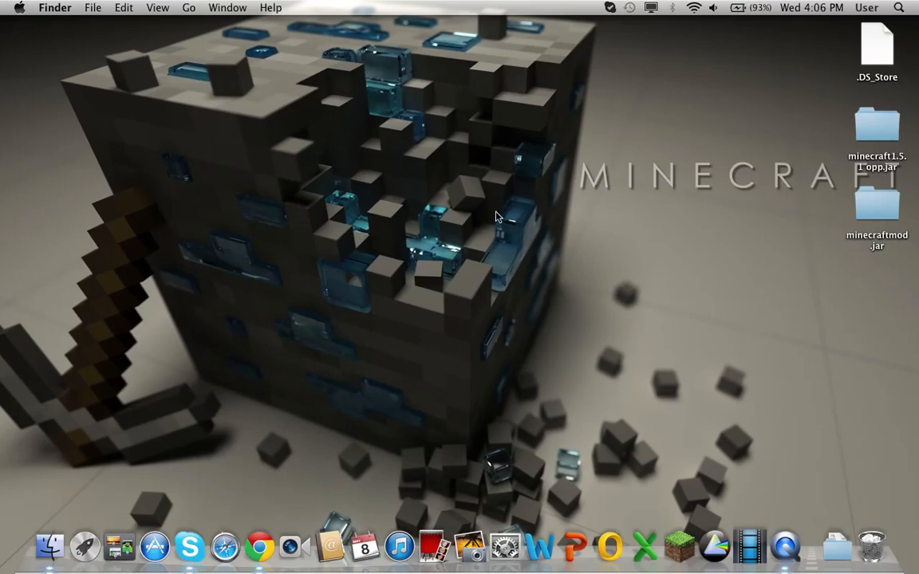
pyautogui.moveTo(495, 207)
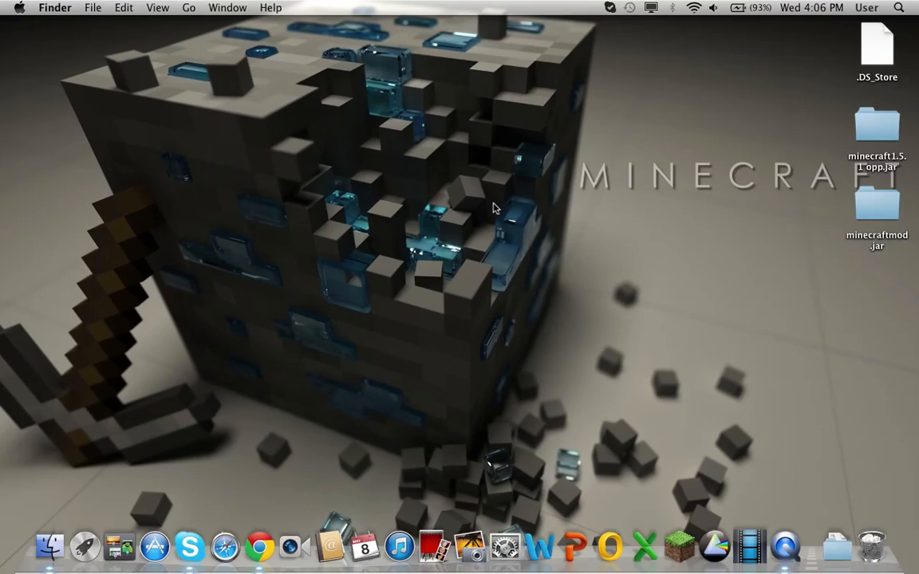
pyautogui.moveTo(363, 241)
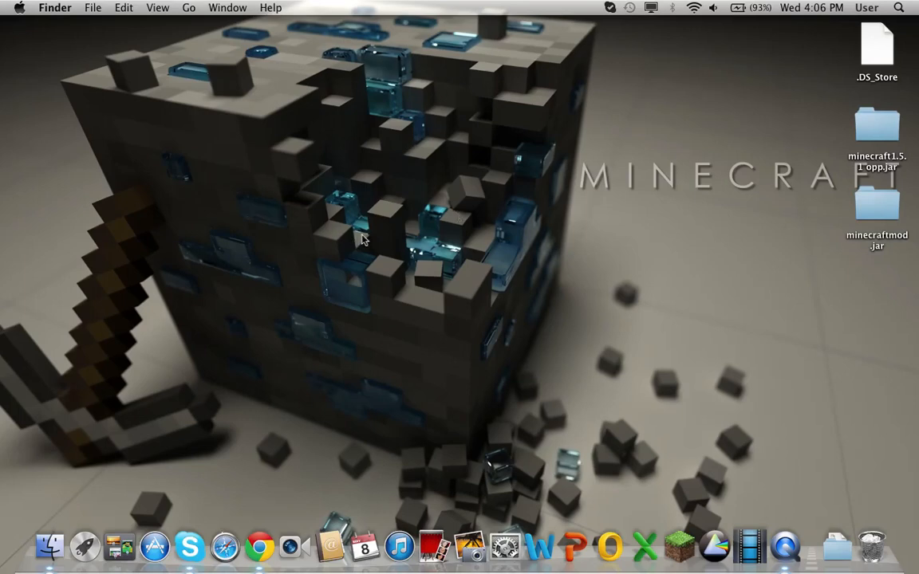
pyautogui.moveTo(375, 220)
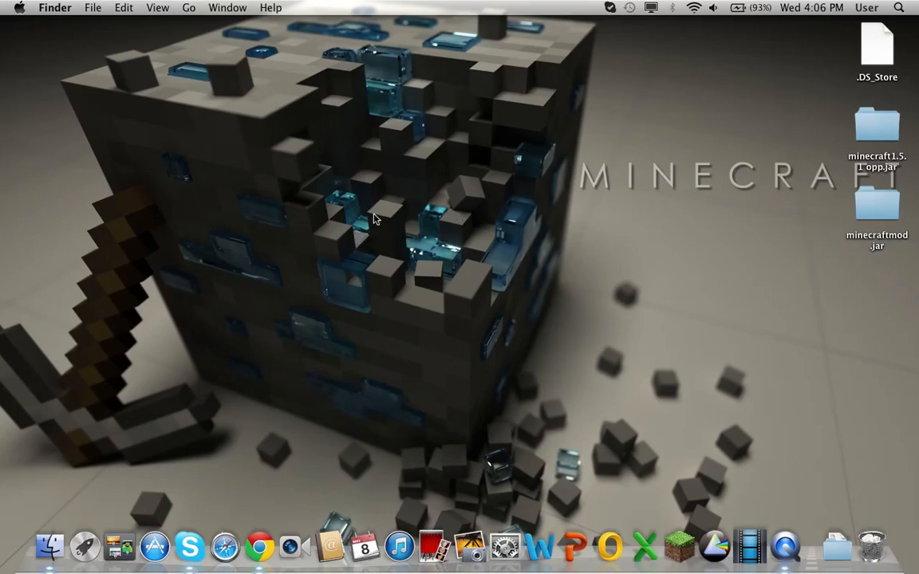